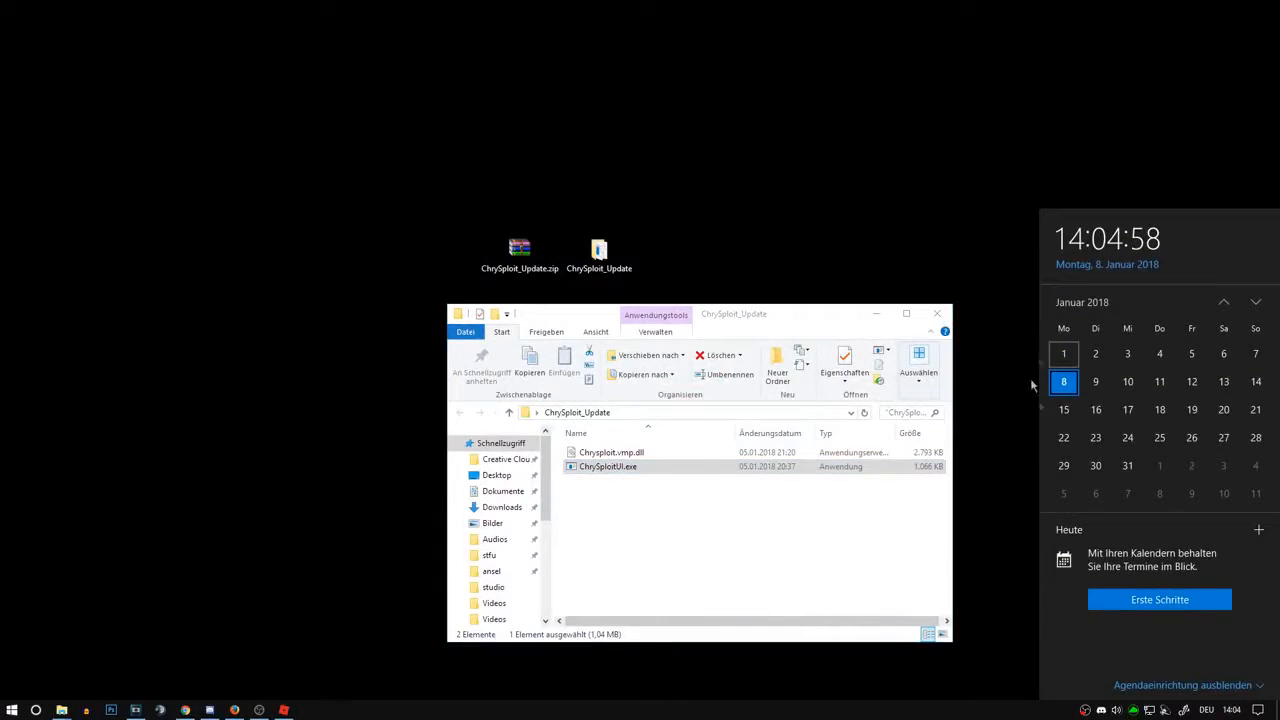
Launch ChrySploit.exe from the ChrySploit_Update folder so it opens over Roblox
double_click(608, 466)
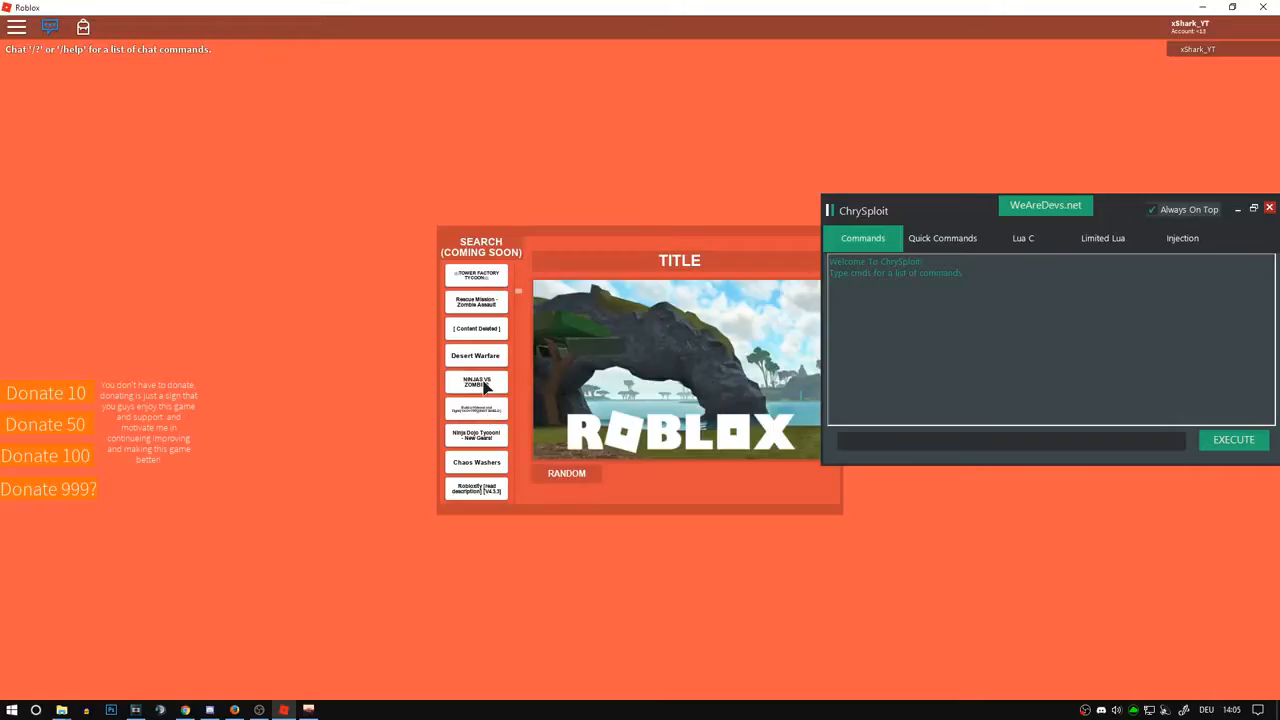
Join the game from the Roblox start screen, keeping ChrySploit open beside it
click(476, 380)
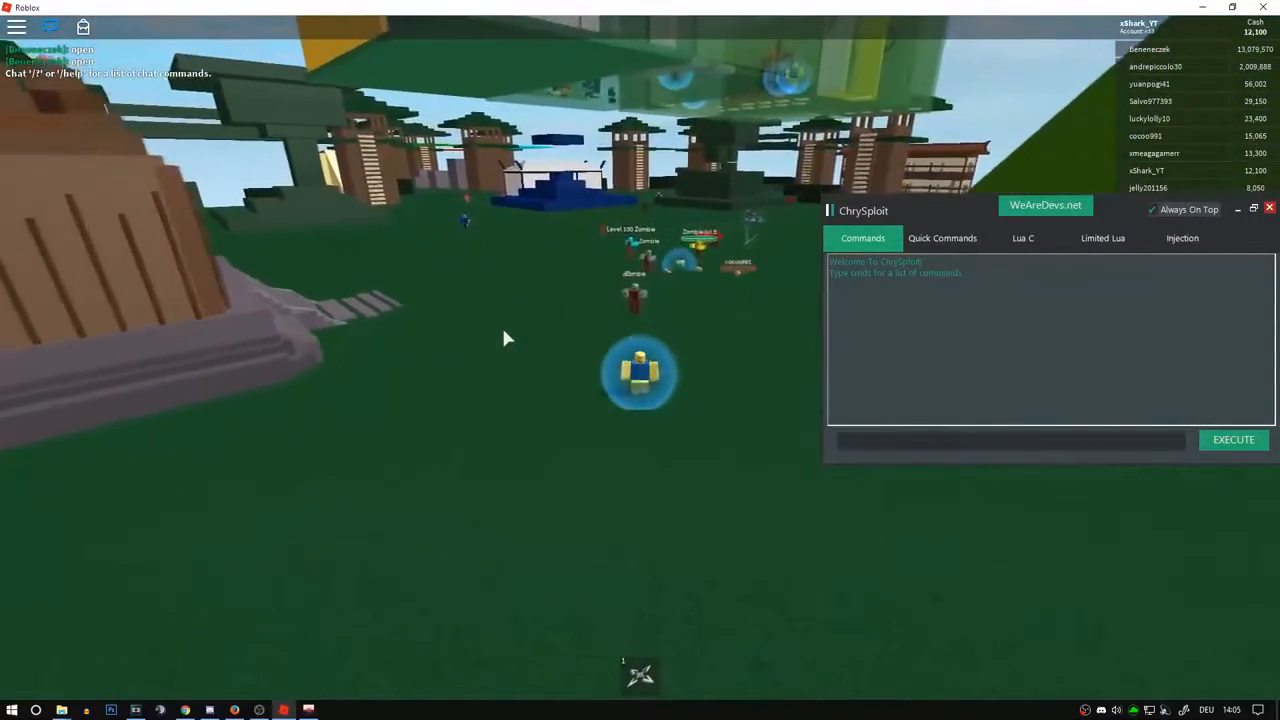
Execute 'ws me 200' to give the player walk speed 200 and run to the VIP area
text(ws me 200)
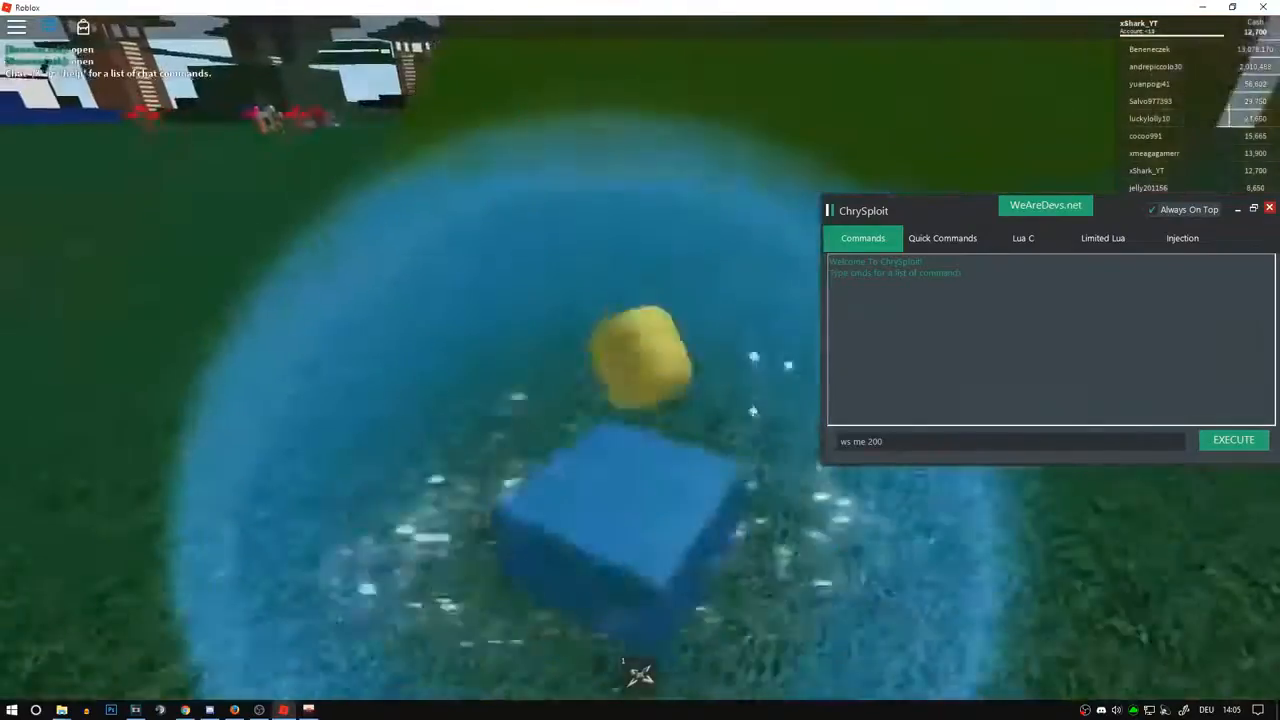
click(1182, 238)
text(cmds)
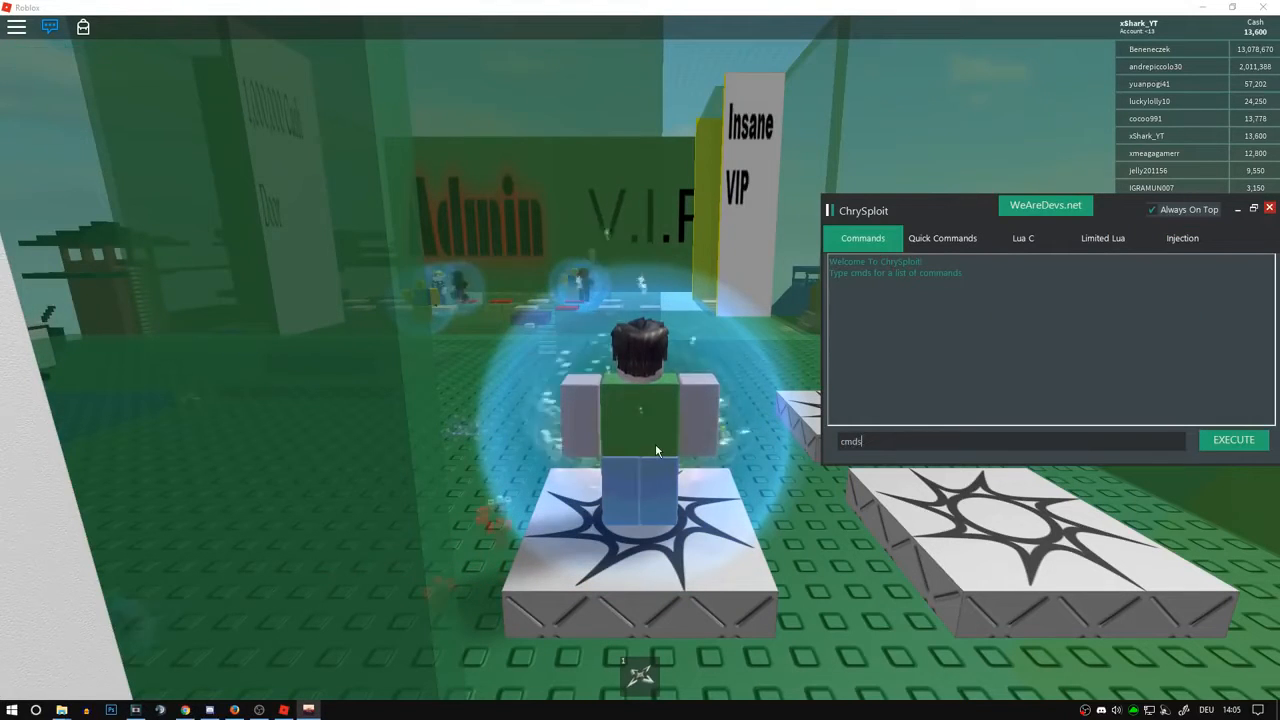
Execute 'cmds' for the command list, rerun 'ws me 200', and show Quick Commands
click(1232, 440)
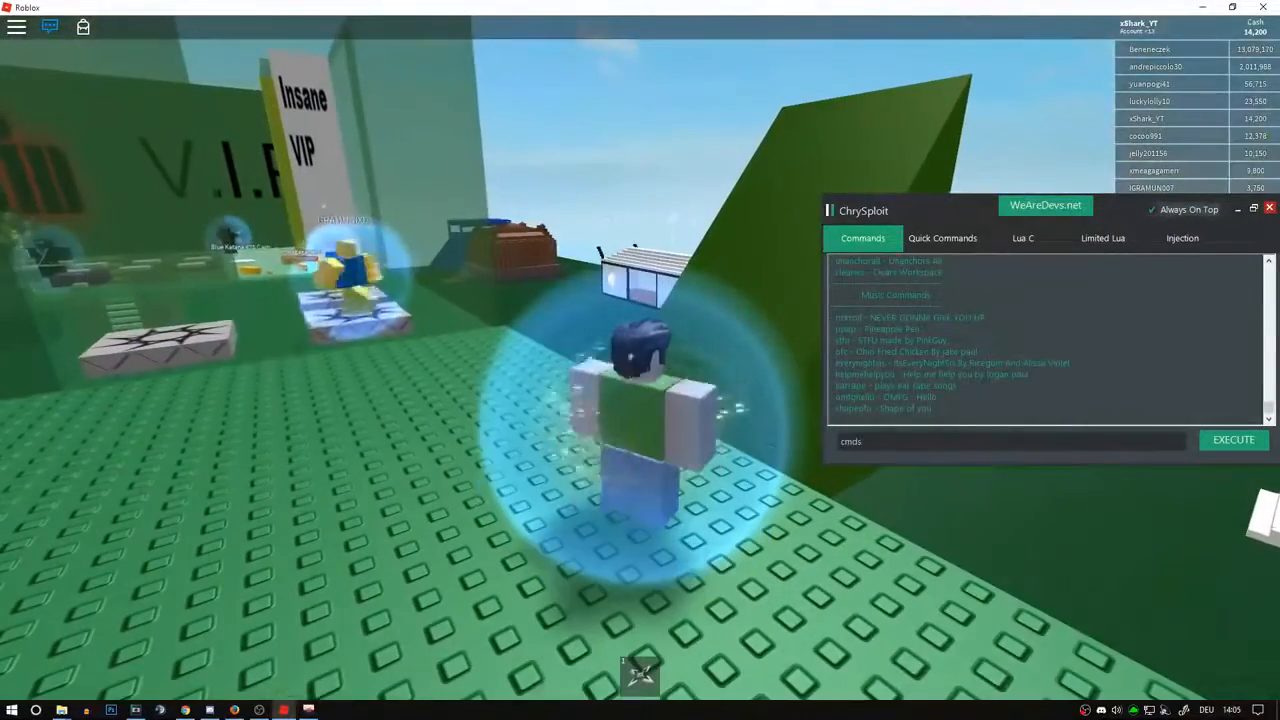
text(ws me 200)
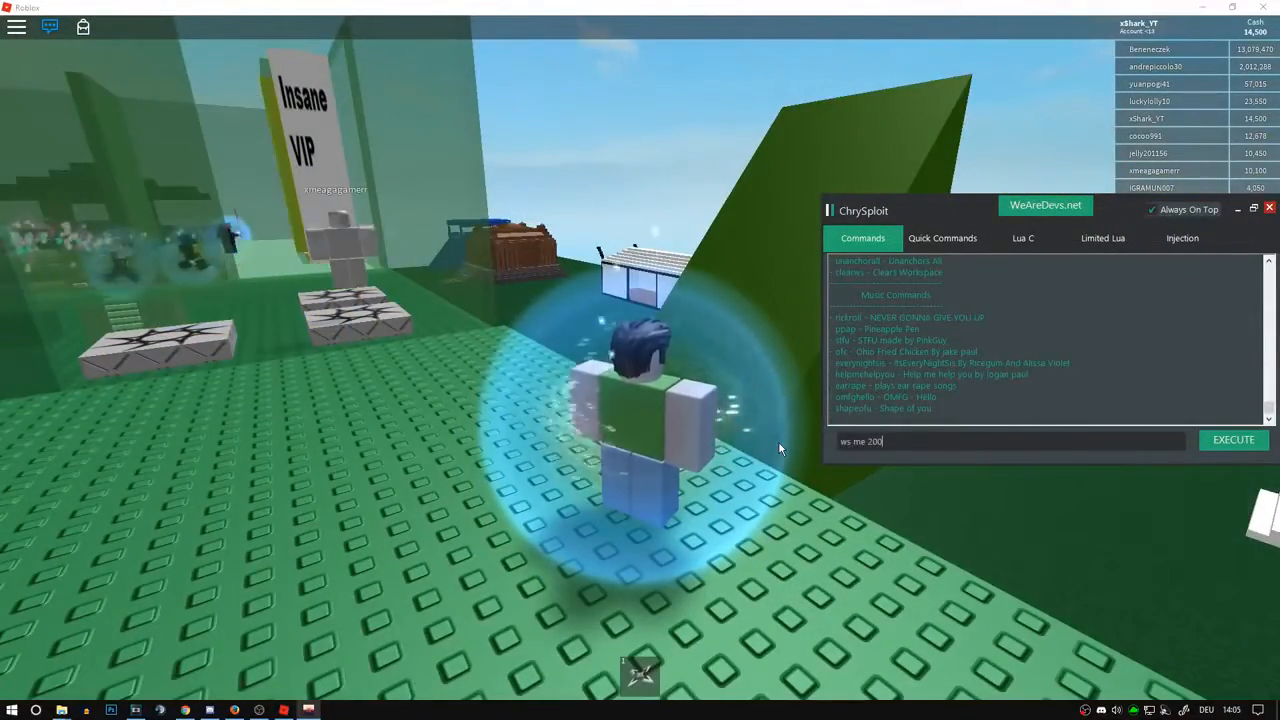
click(1232, 440)
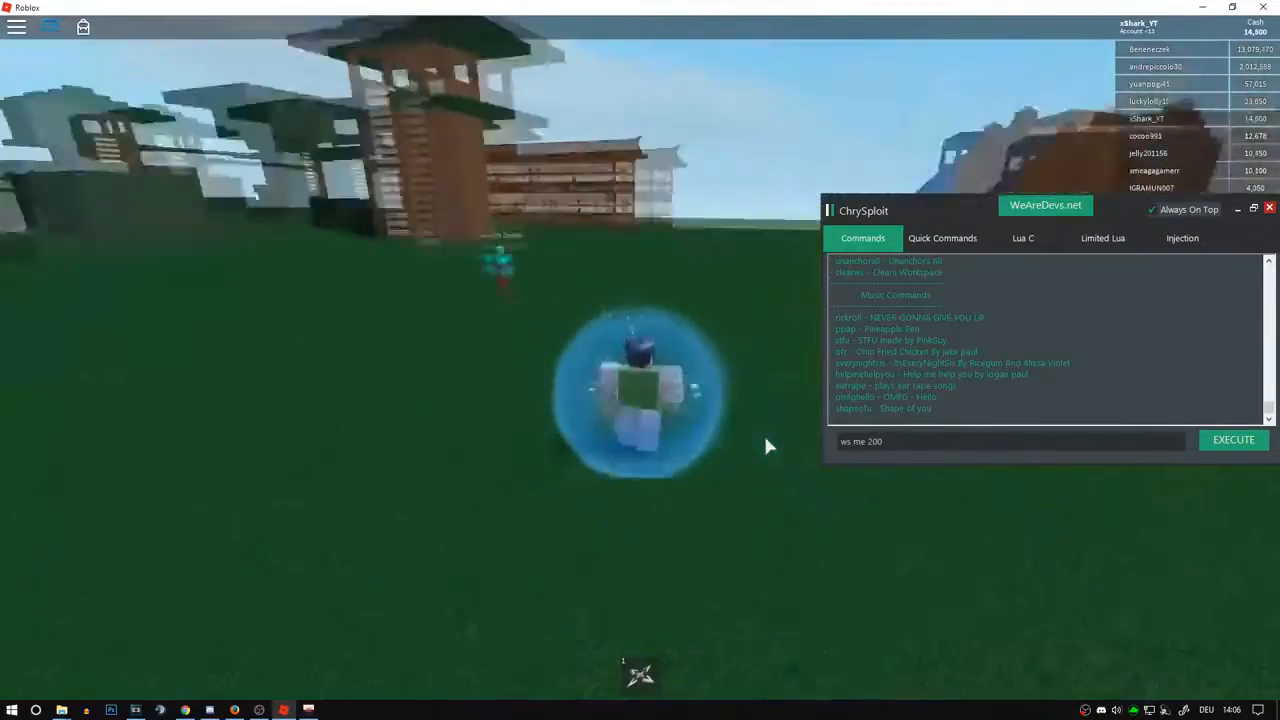
click(940, 238)
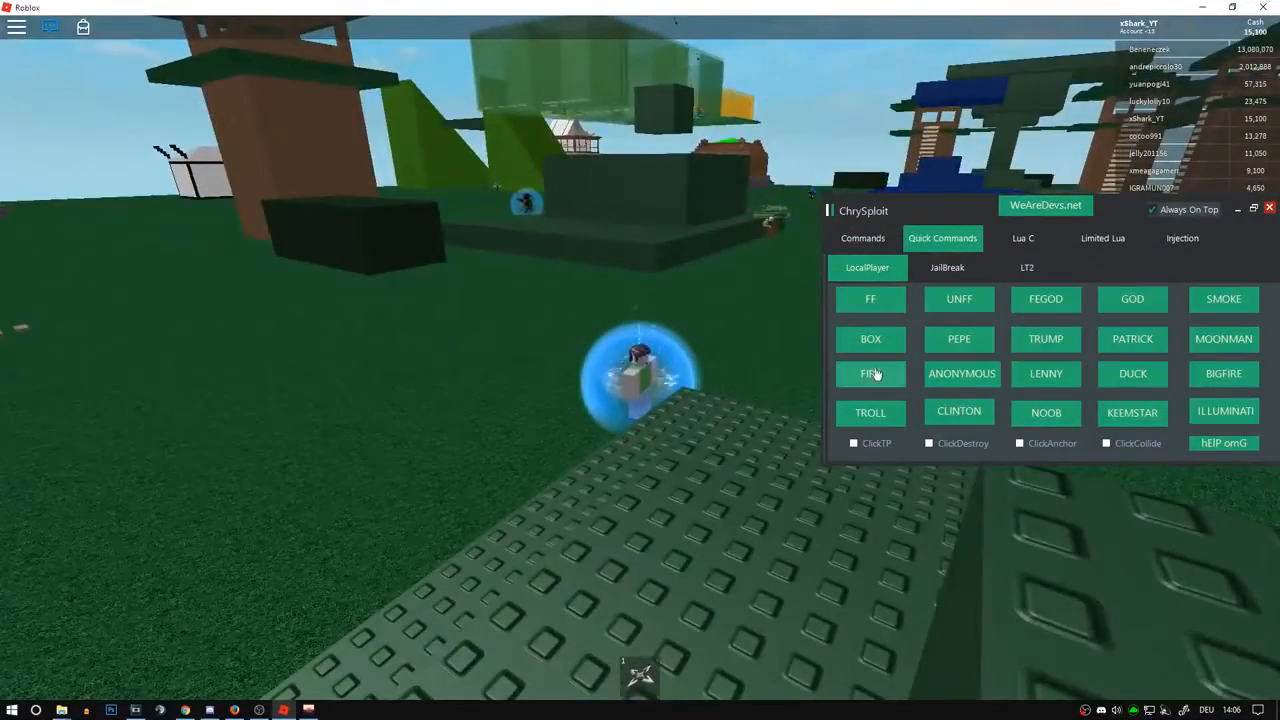
Apply the FIRE effect, enter 'jp me 200', then return to Quick Commands for DUCK
click(870, 374)
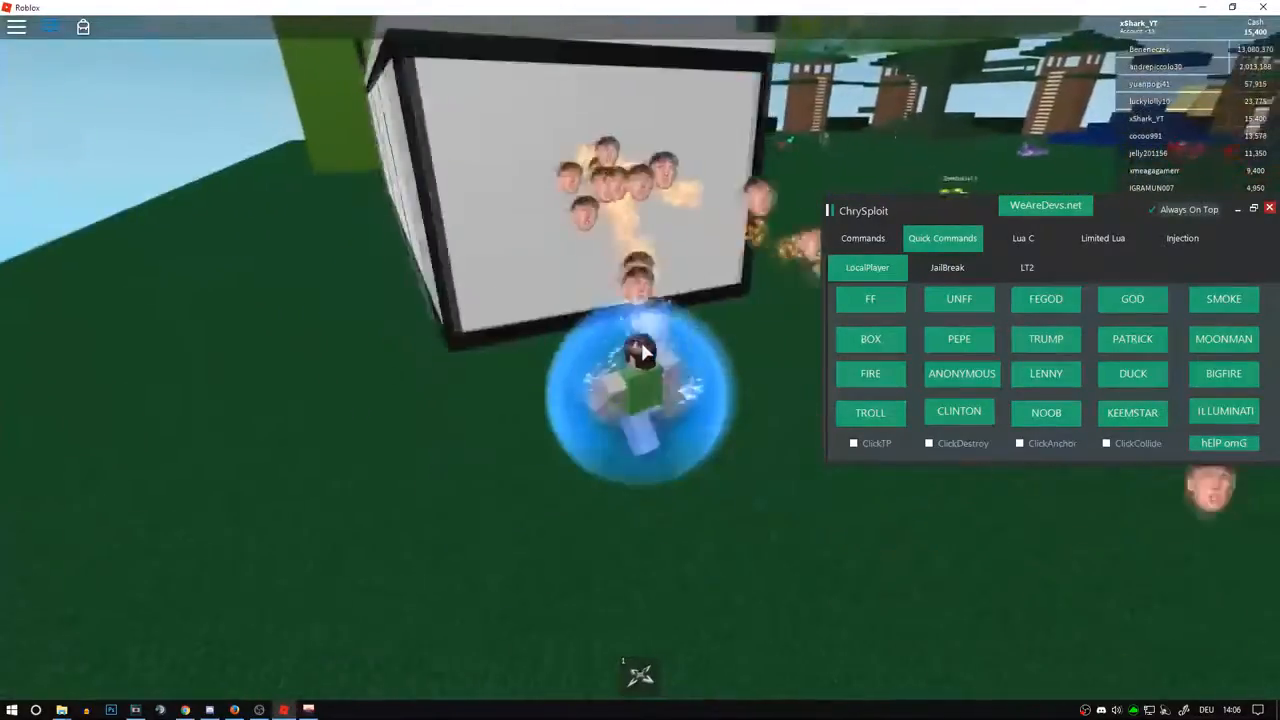
click(862, 238)
text(jp me 200)
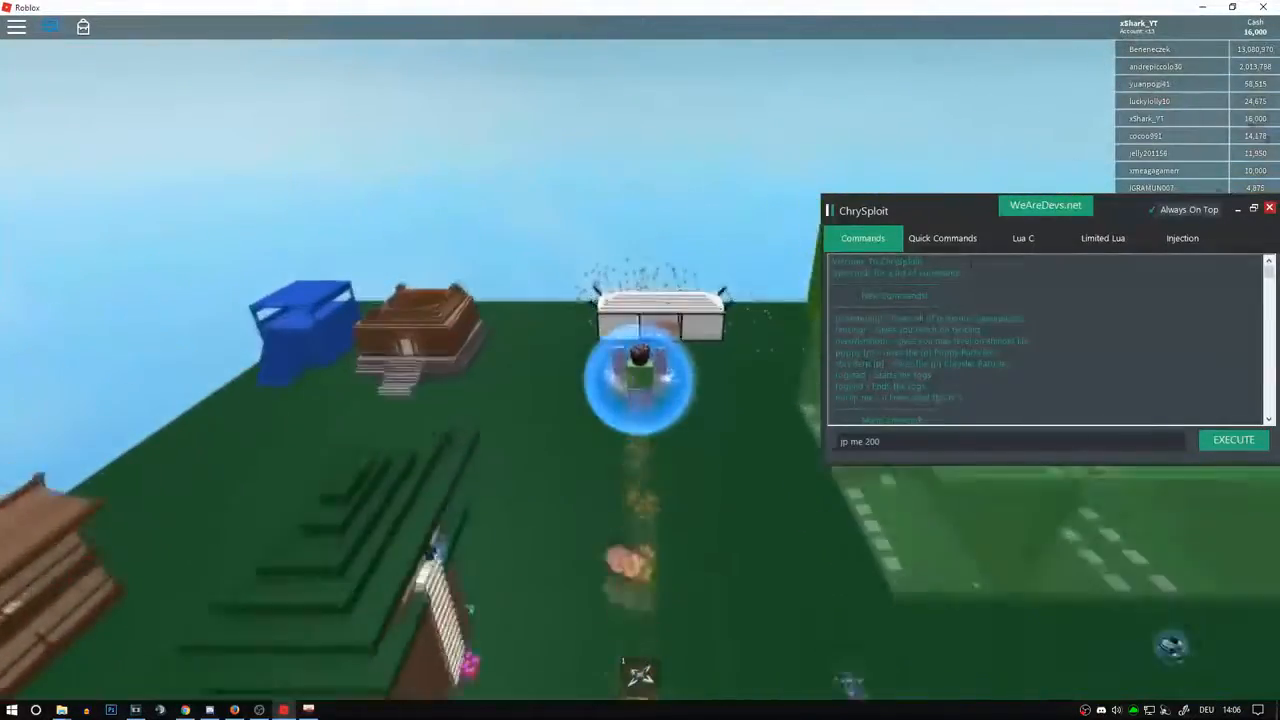
click(940, 238)
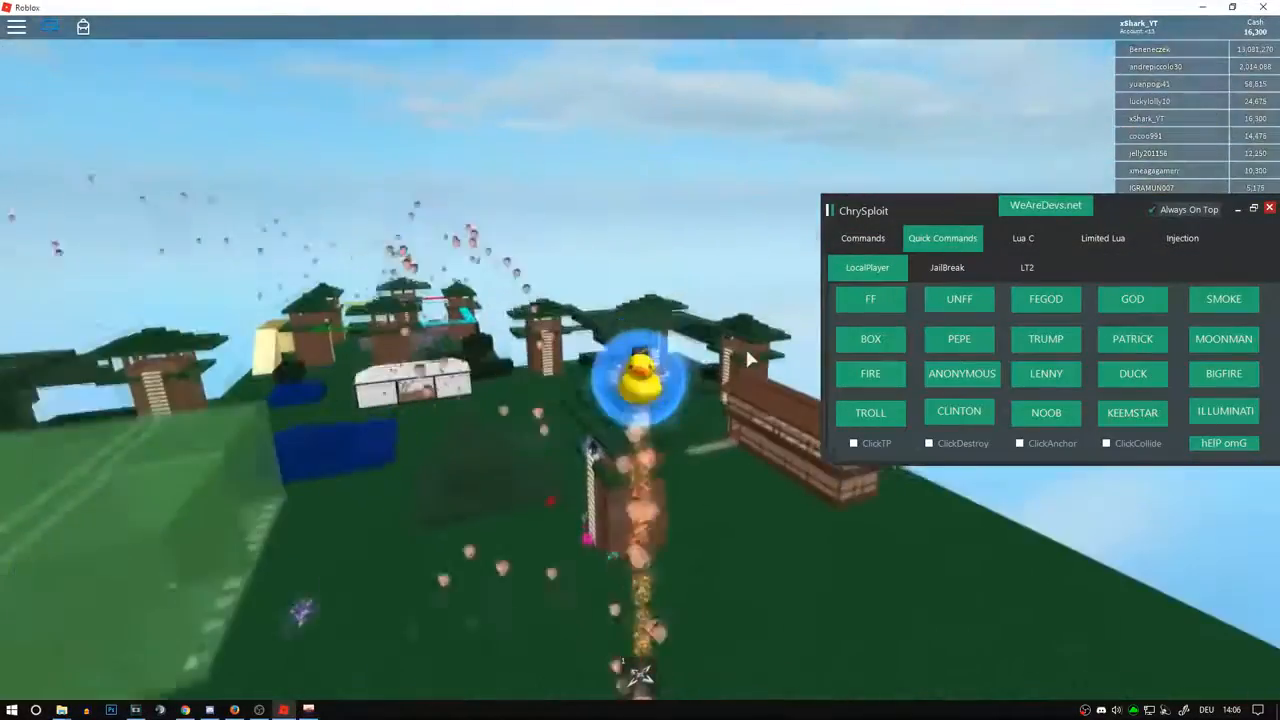